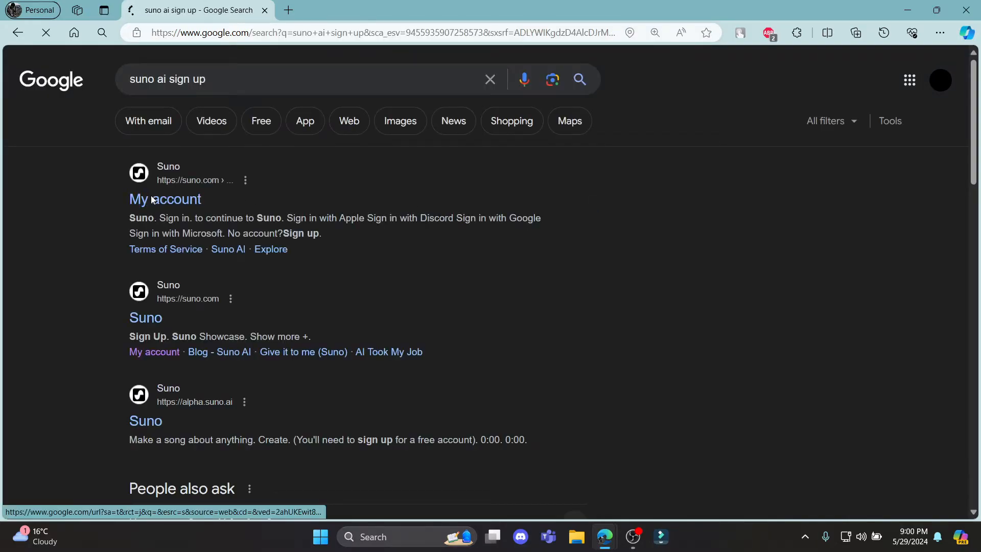
{"action": "left_click", "coordinate": [164, 200]}
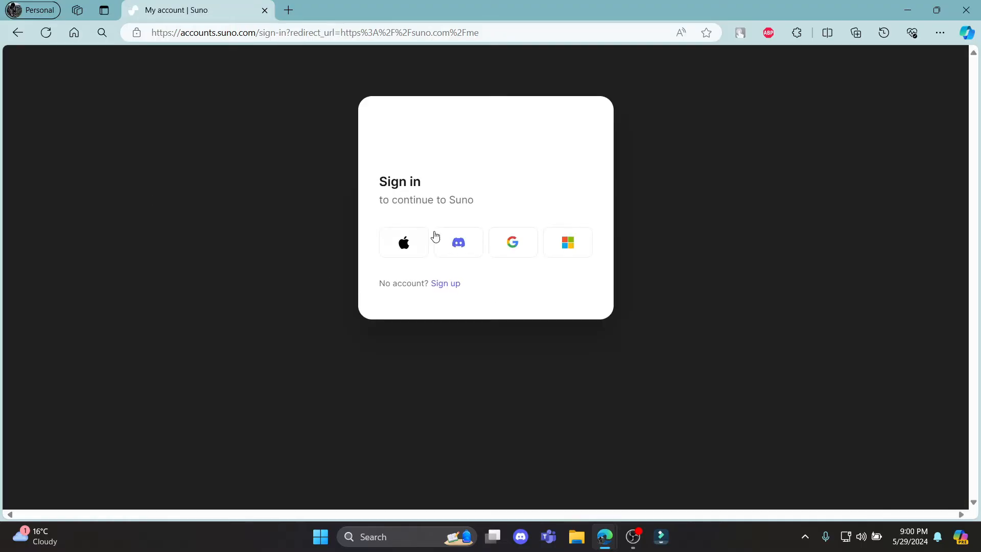
{"action": "mouse_move", "coordinate": [483, 222]}
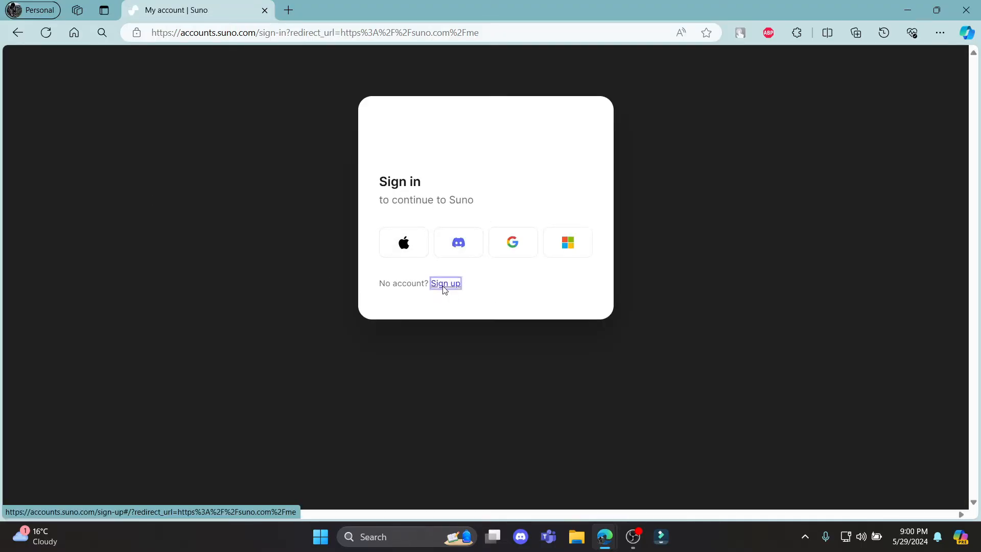
Step: Switch from the sign-in options to Suno's Create your account form
{"action": "left_click", "coordinate": [444, 283]}
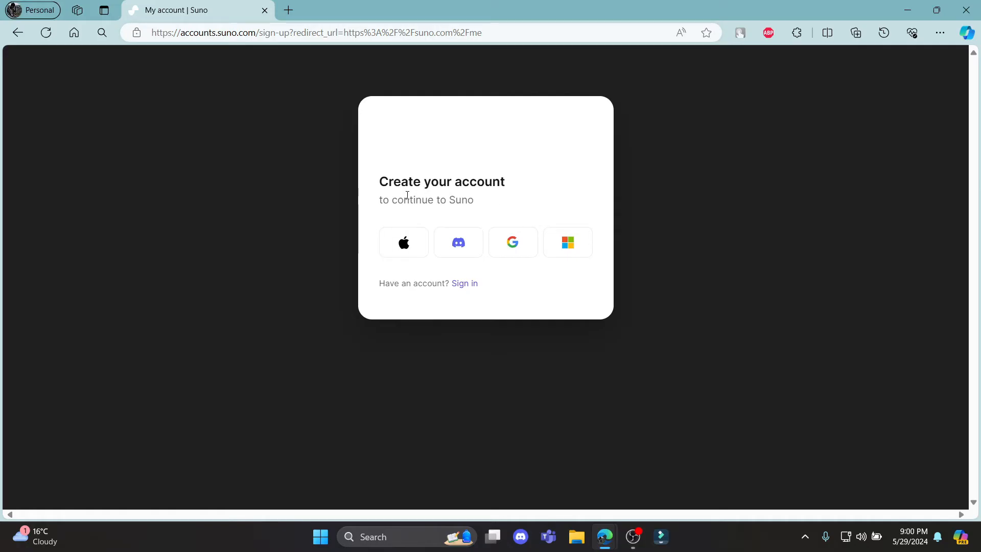
{"action": "mouse_move", "coordinate": [409, 241]}
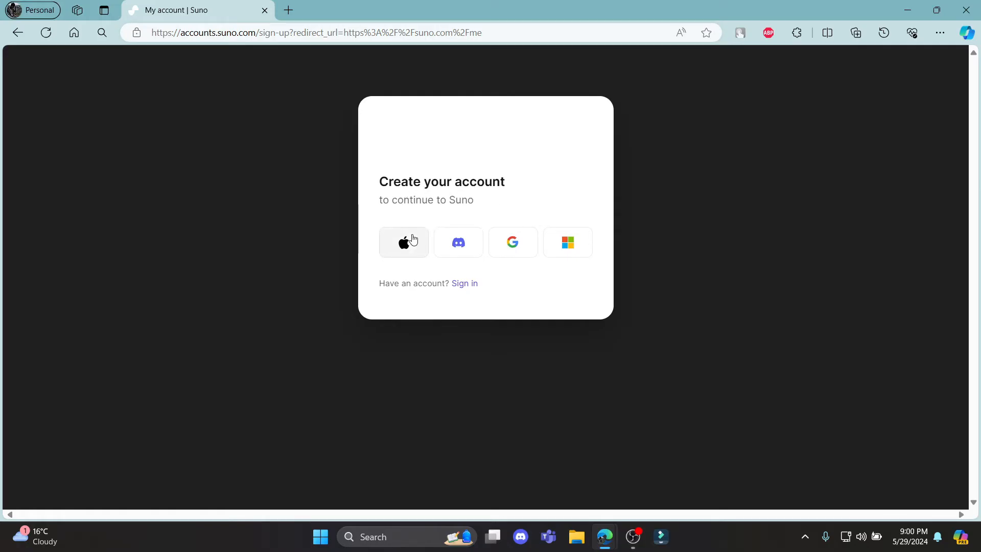
{"action": "mouse_move", "coordinate": [534, 162]}
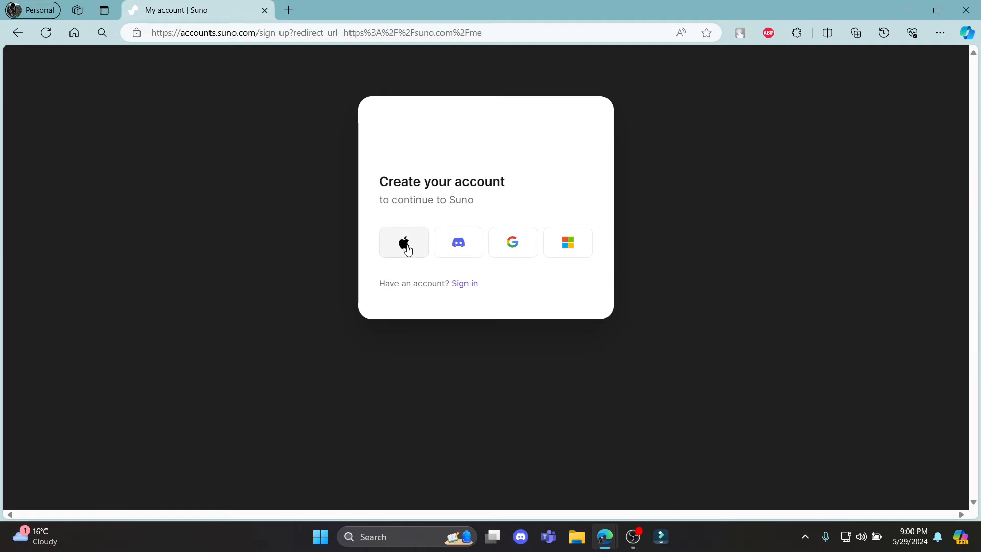
{"action": "mouse_move", "coordinate": [511, 243]}
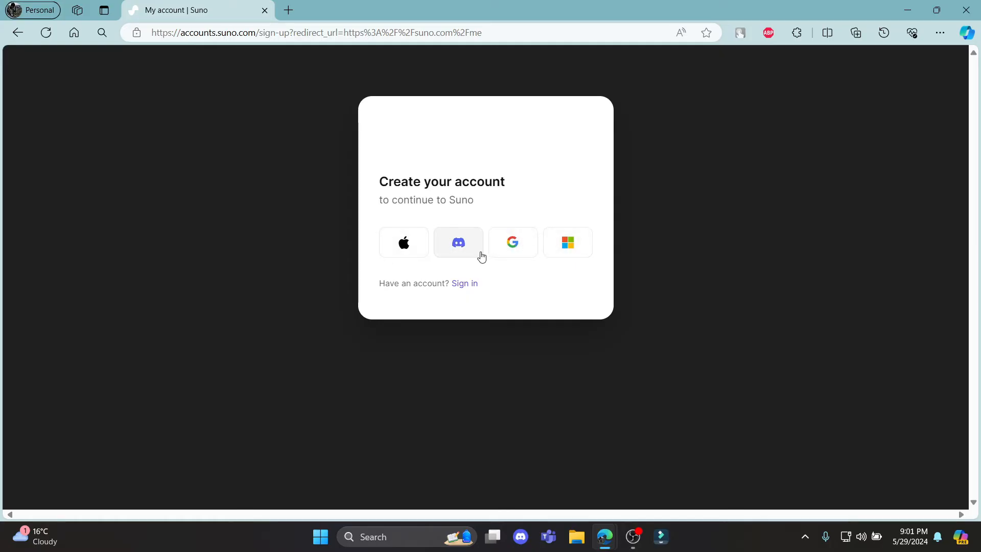
{"action": "mouse_move", "coordinate": [512, 242]}
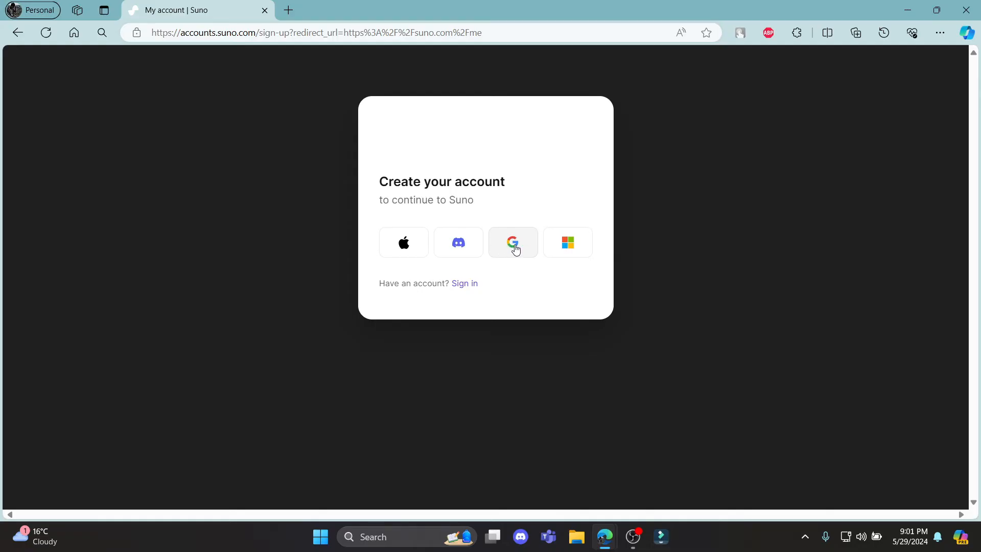
Step: Sign up with the Google account and approve signing in to suno.com
{"action": "left_click", "coordinate": [512, 242]}
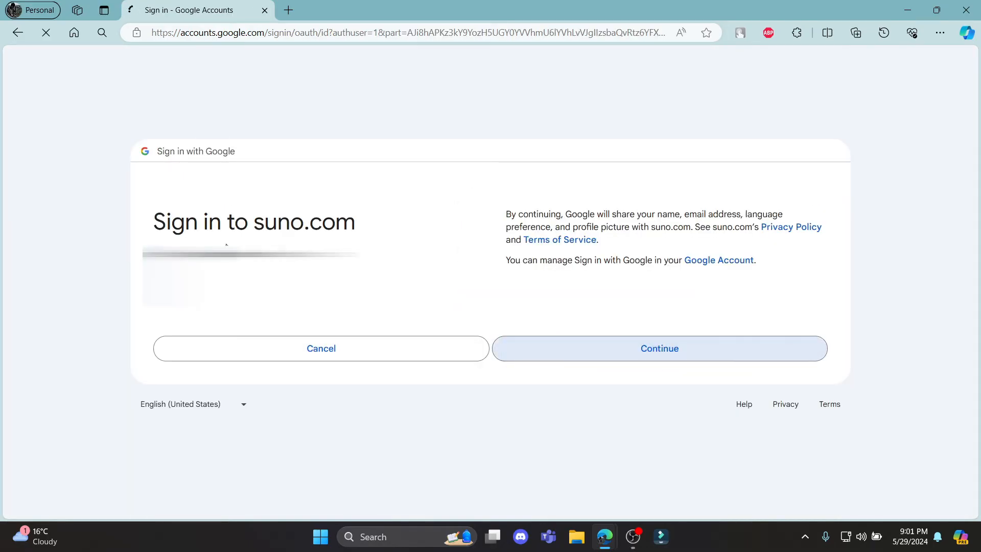
{"action": "left_click", "coordinate": [658, 347]}
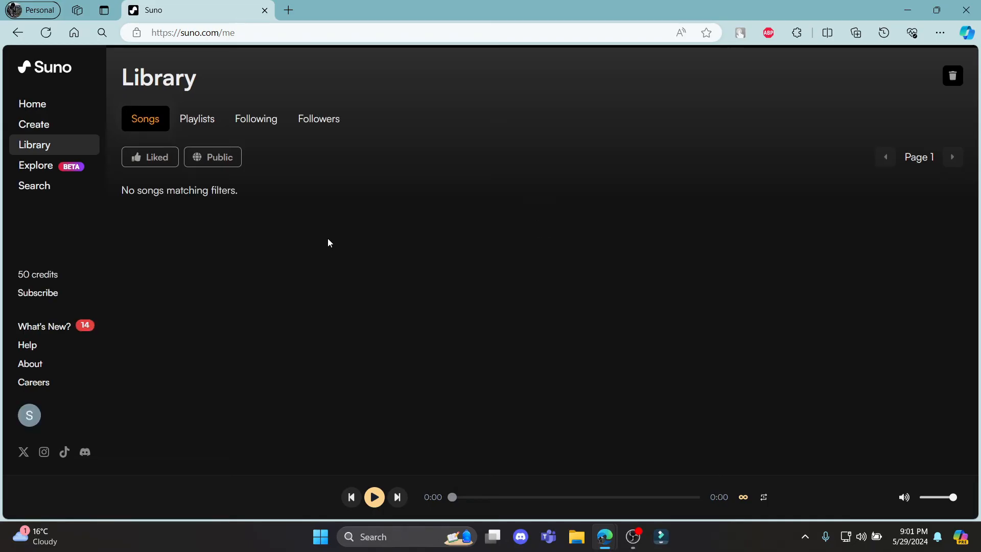
{"action": "mouse_move", "coordinate": [333, 233]}
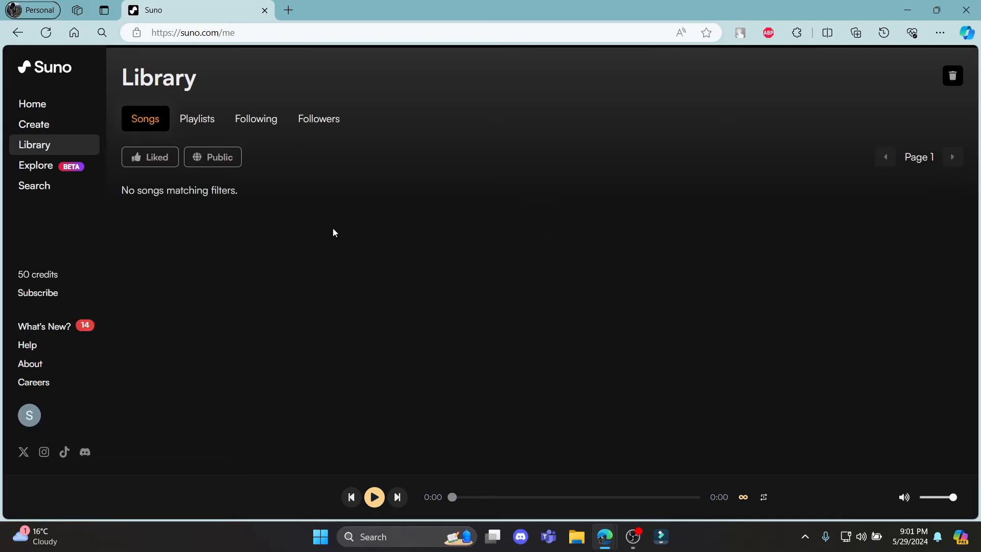
{"action": "mouse_move", "coordinate": [55, 152]}
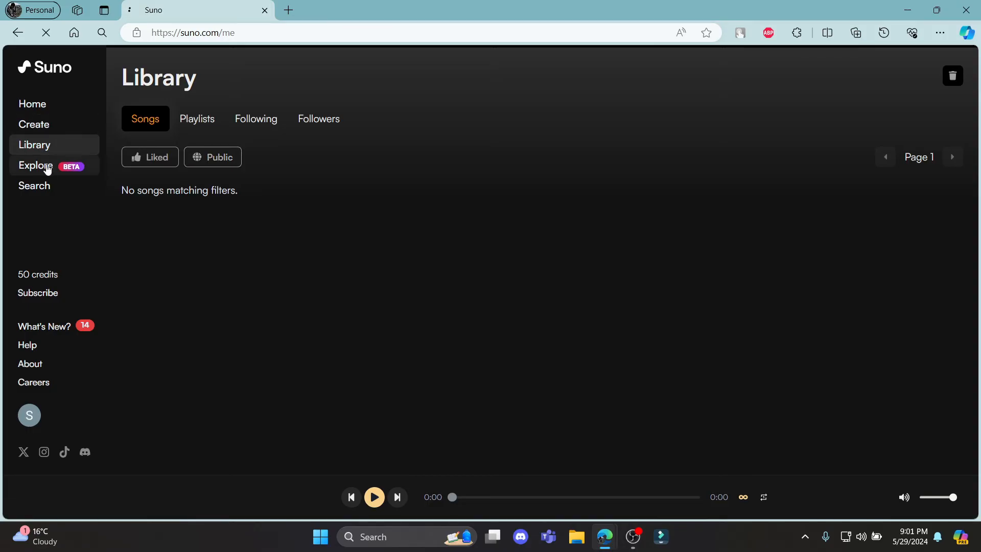
Step: Roll a random style on Explore, play the Hyper-acid House track Unhinged Freedom, then pause it
{"action": "left_click", "coordinate": [33, 166]}
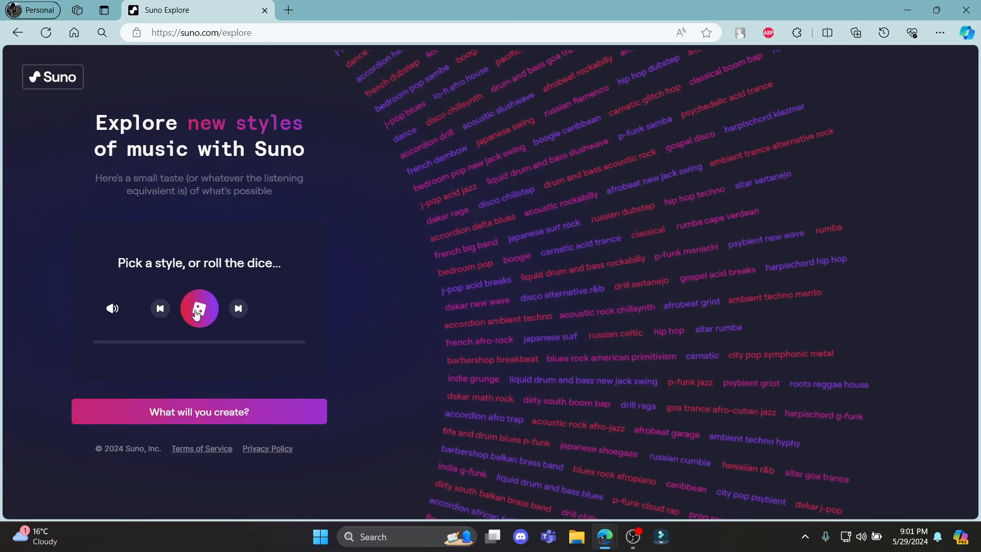
{"action": "left_click", "coordinate": [199, 307]}
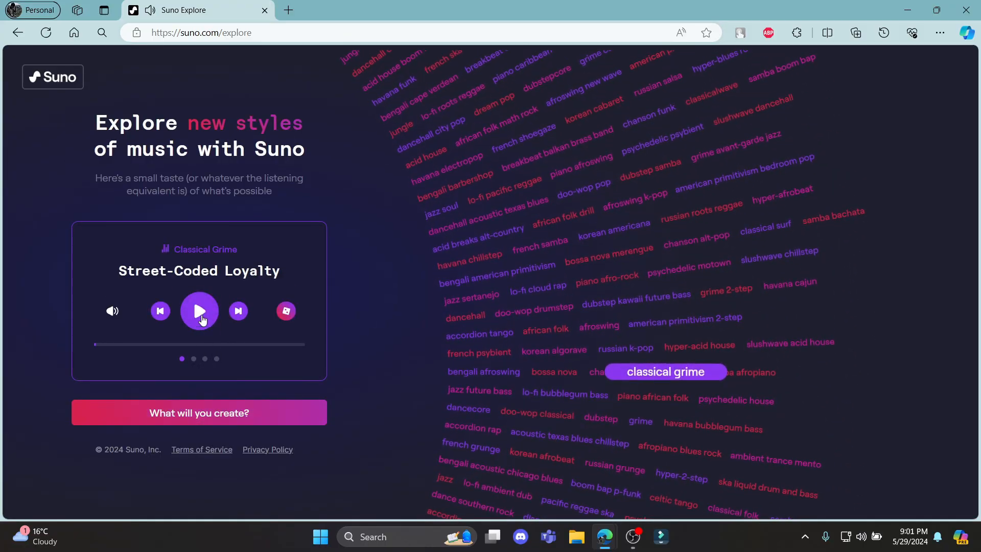
{"action": "left_click", "coordinate": [697, 361]}
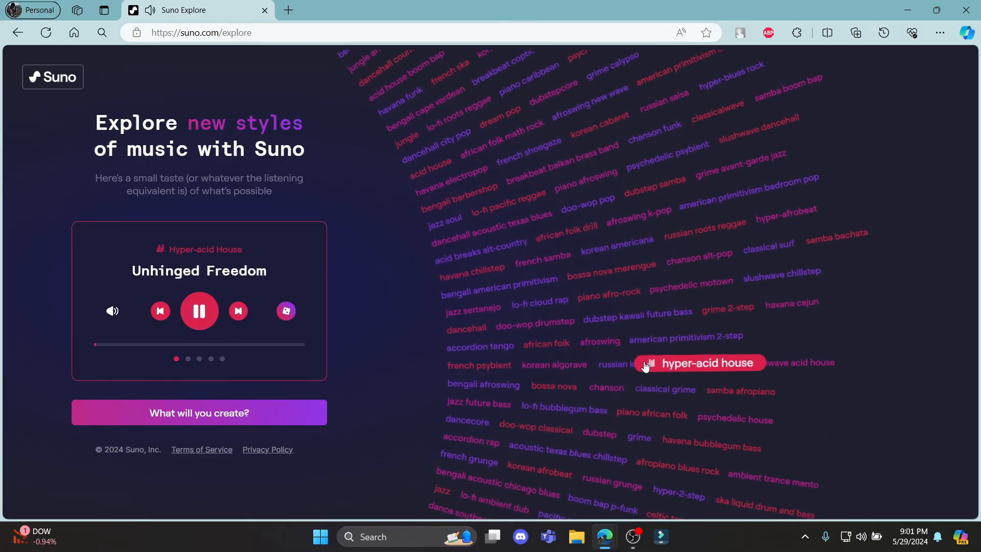
{"action": "left_click", "coordinate": [199, 310]}
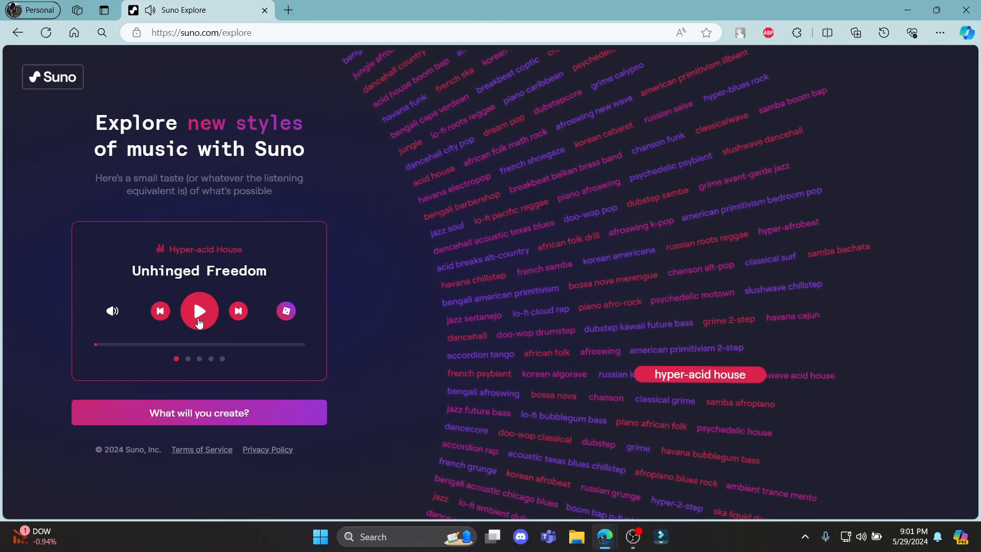